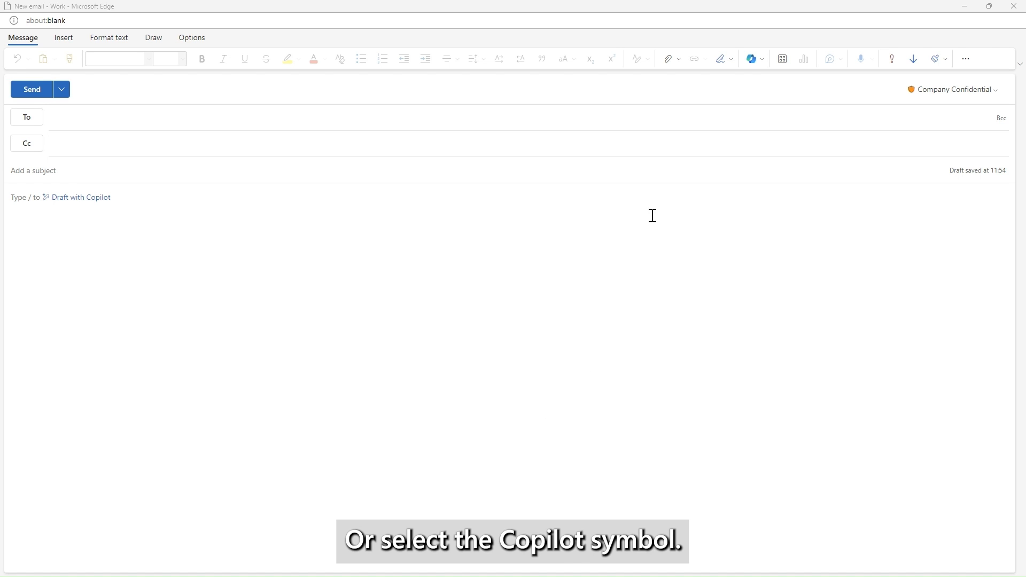
Choose Draft with Copilot from the Copilot dropdown on the Message ribbon.
{"action": "left_click", "coordinate": [750, 59]}
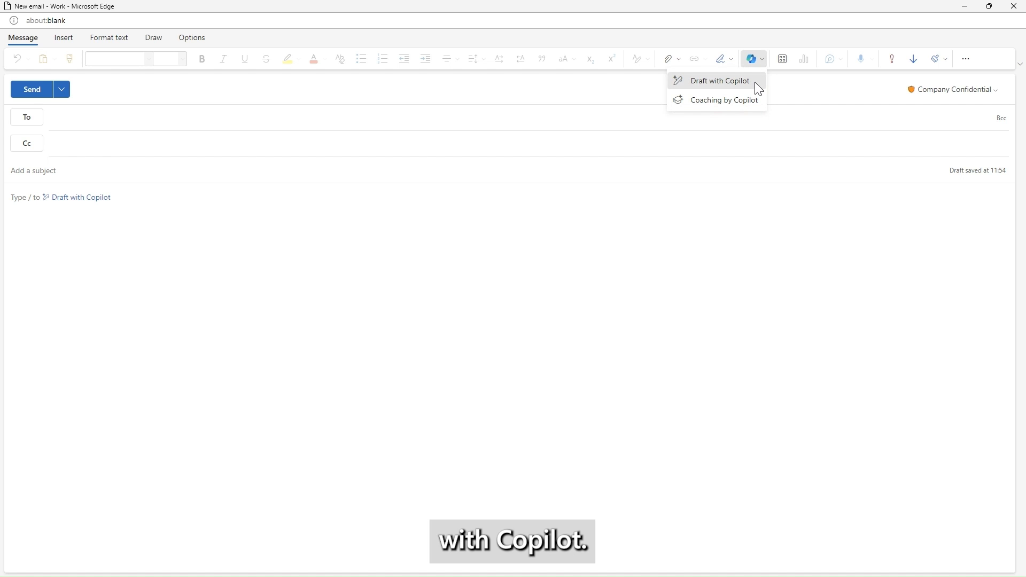
{"action": "left_click", "coordinate": [719, 80]}
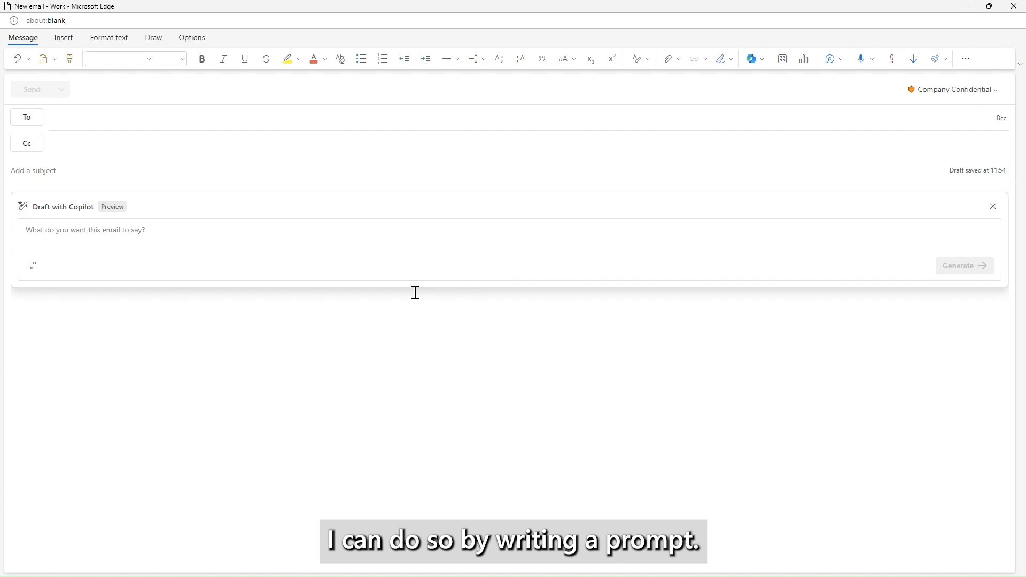
Prompt Copilot for an email summarizing M365 Copilot features for colleagues, and generate it.
{"action": "type", "text": "Write an email that is a summary of the features within M365 Copilot to send to my colleagues."}
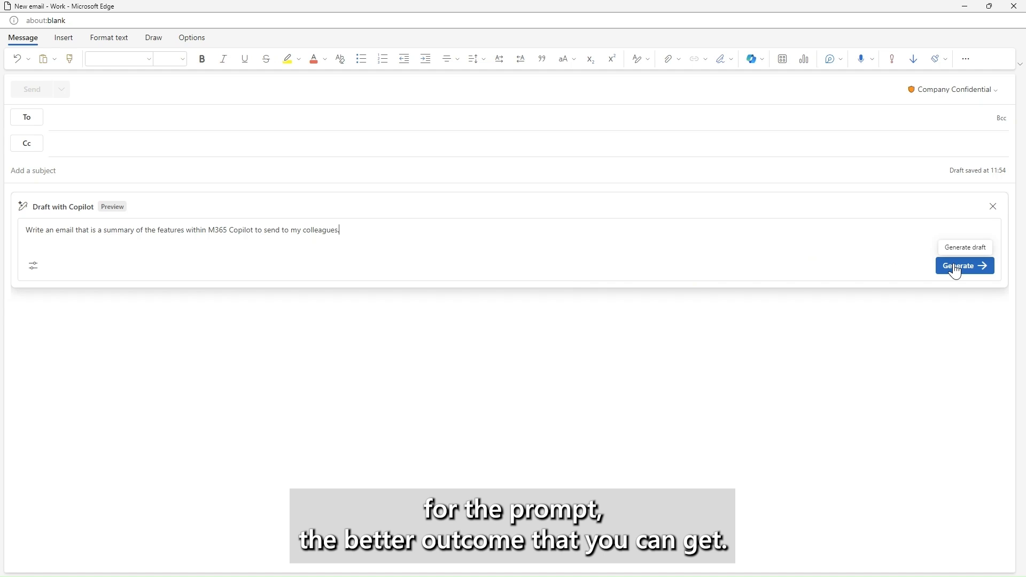
{"action": "left_click", "coordinate": [964, 265]}
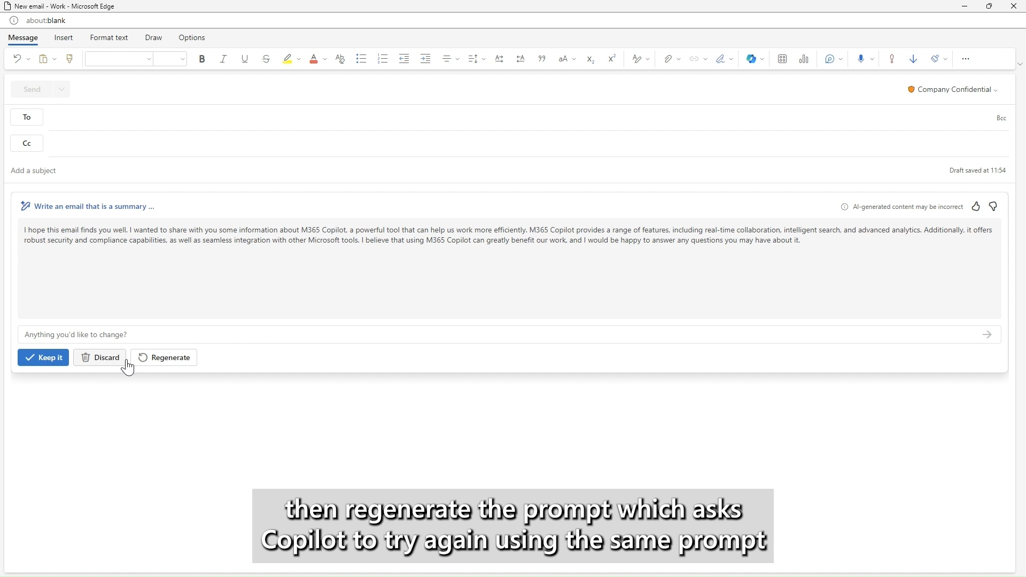
{"action": "mouse_move", "coordinate": [164, 357]}
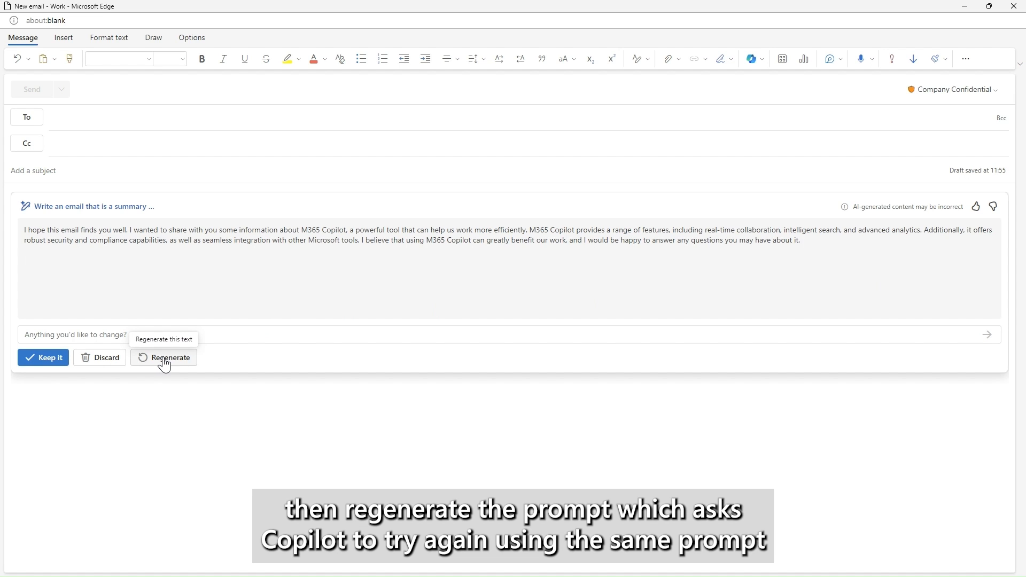
{"action": "mouse_move", "coordinate": [234, 322]}
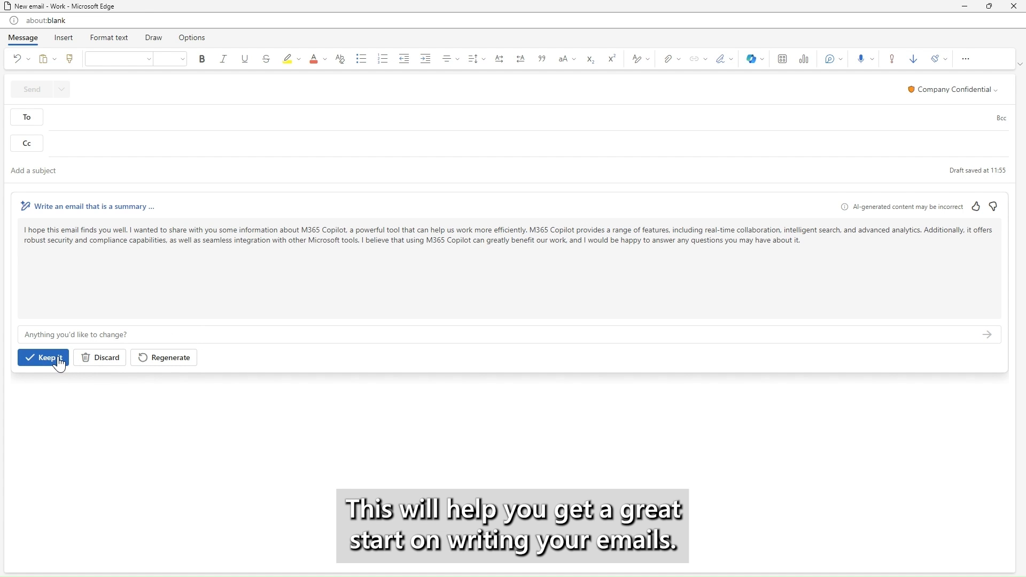
Keep the generated M365 Copilot summary draft in the email body.
{"action": "left_click", "coordinate": [44, 358]}
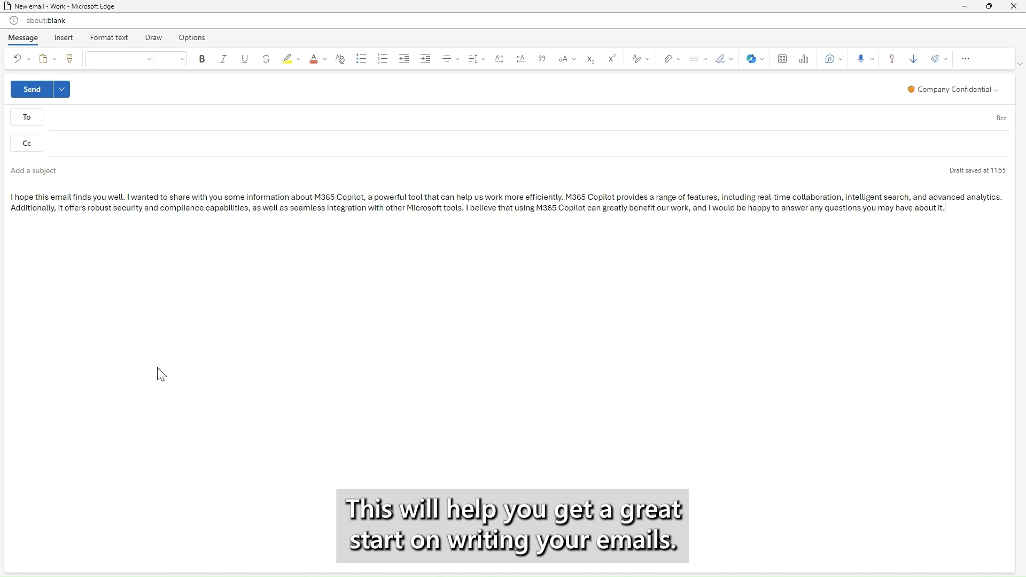